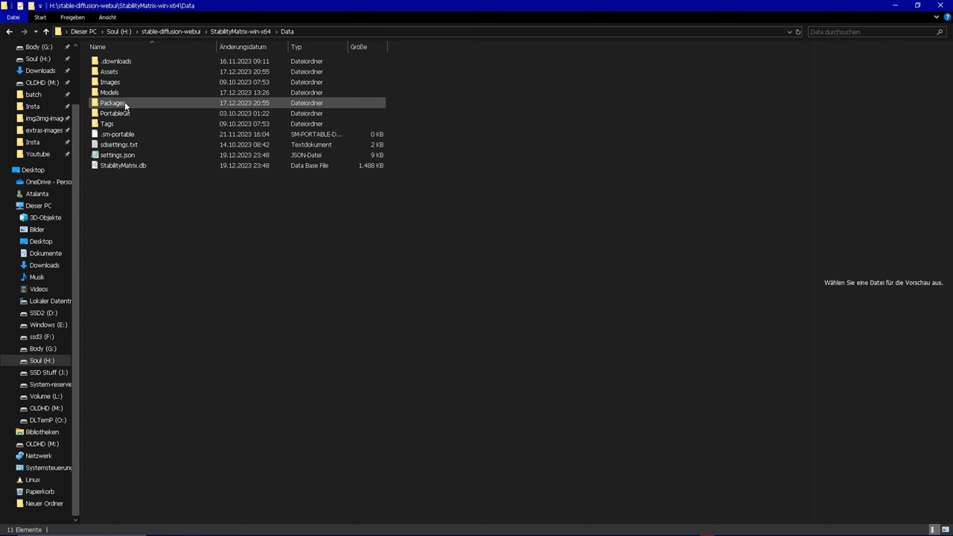
- Enter the StabilityMatrix Packages folder and highlight a Stable Diffusion WebUI package folder
double_click(113, 102)
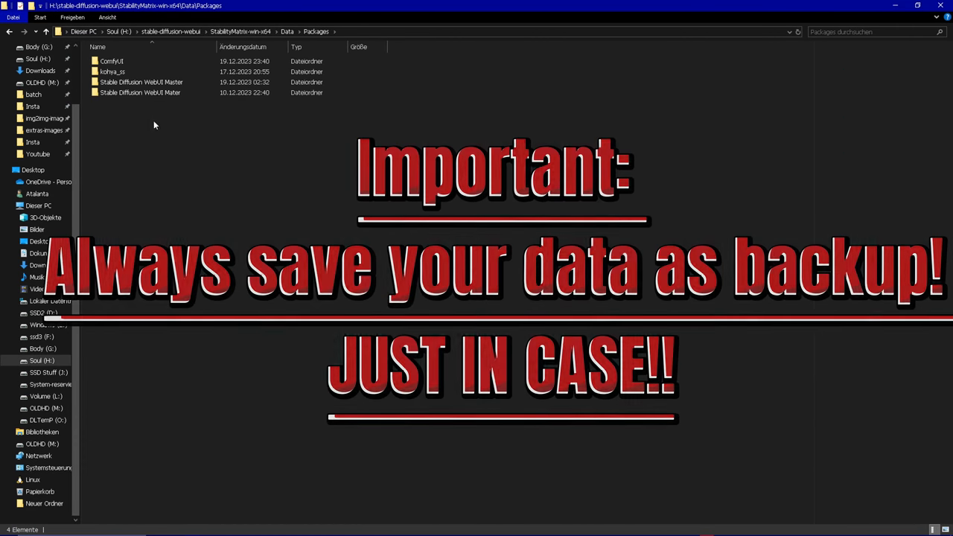
mouse_move(215, 145)
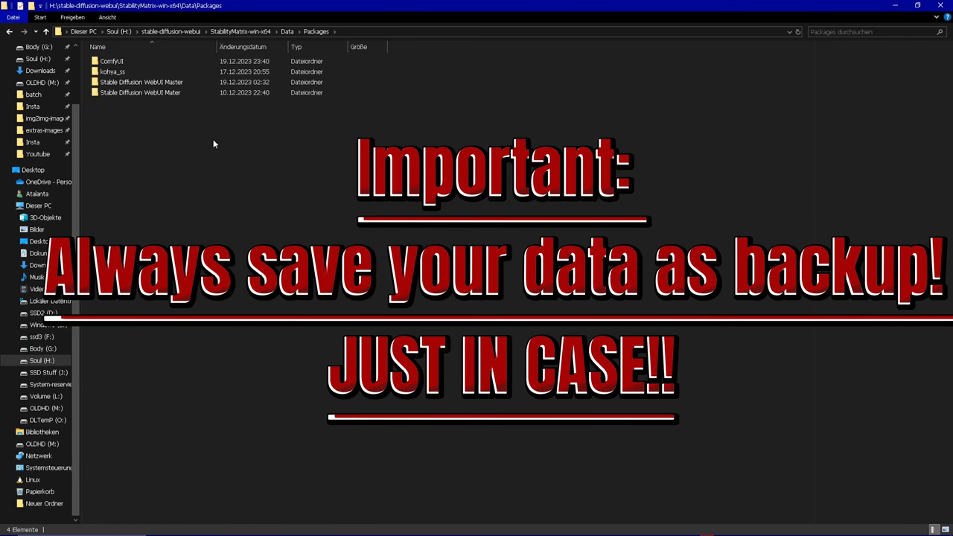
left_click(140, 92)
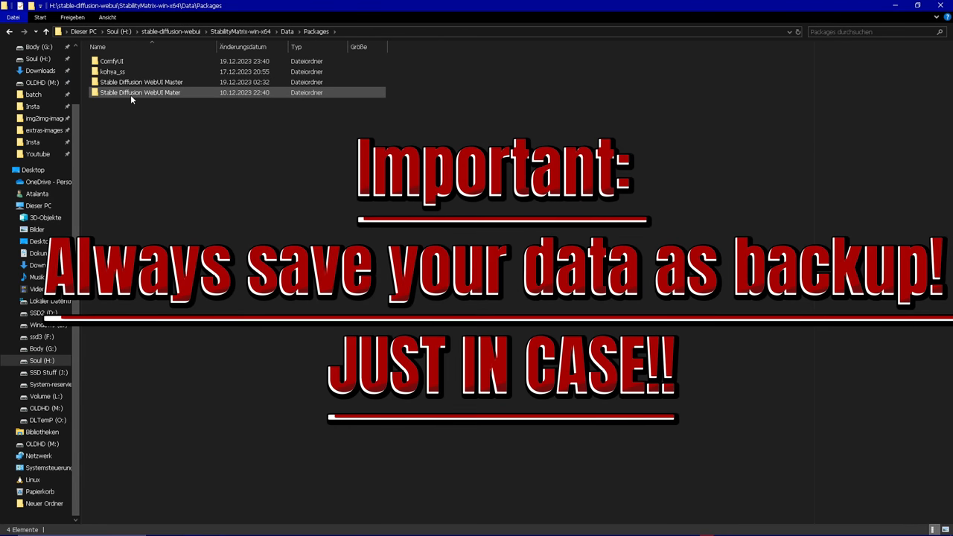
- Enter the Stable Diffusion WebUI Master folder and highlight its outputs folder of saved images
double_click(140, 91)
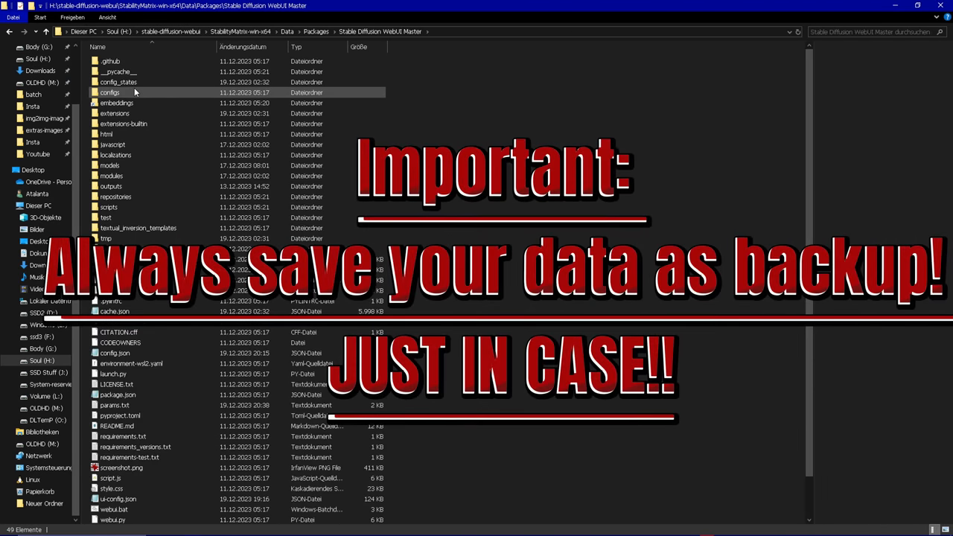
mouse_move(109, 92)
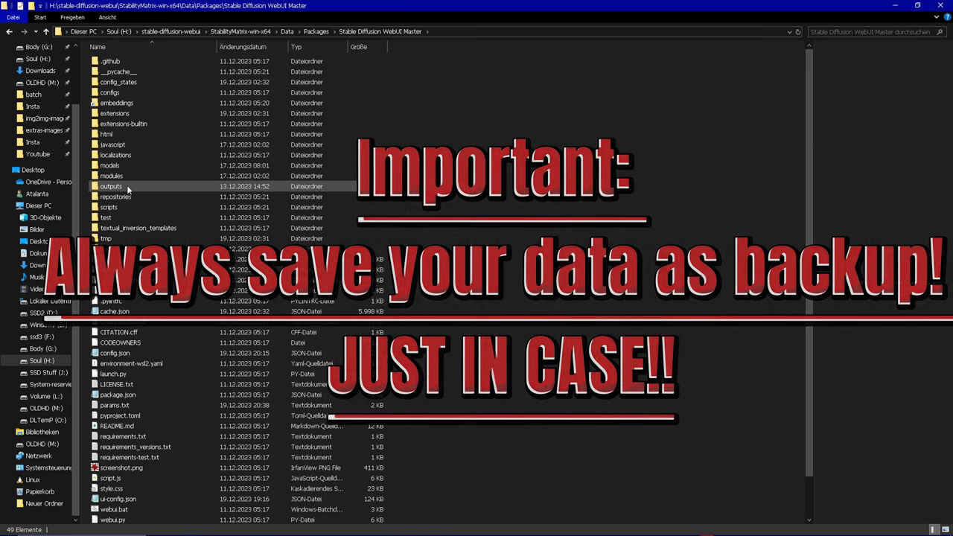
left_click(111, 186)
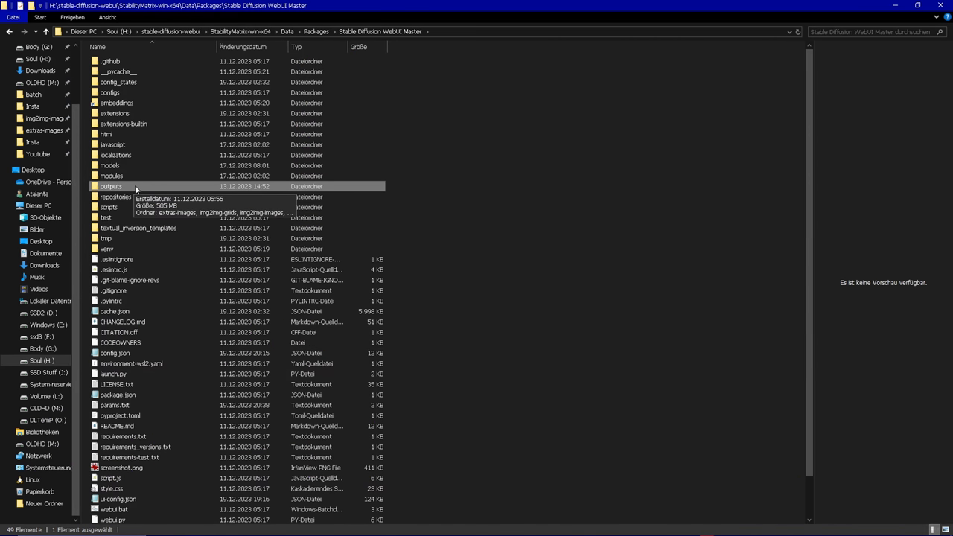
right_click(110, 186)
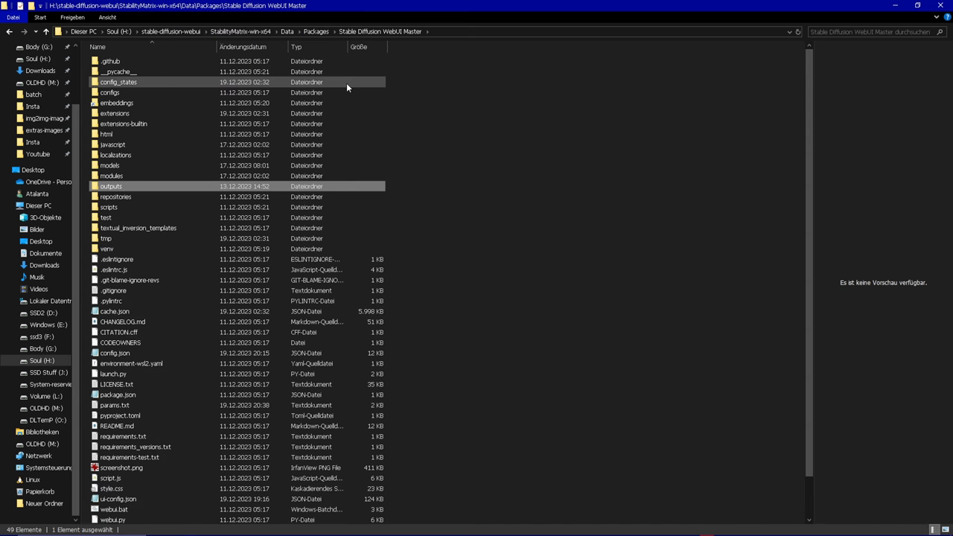
mouse_move(396, 154)
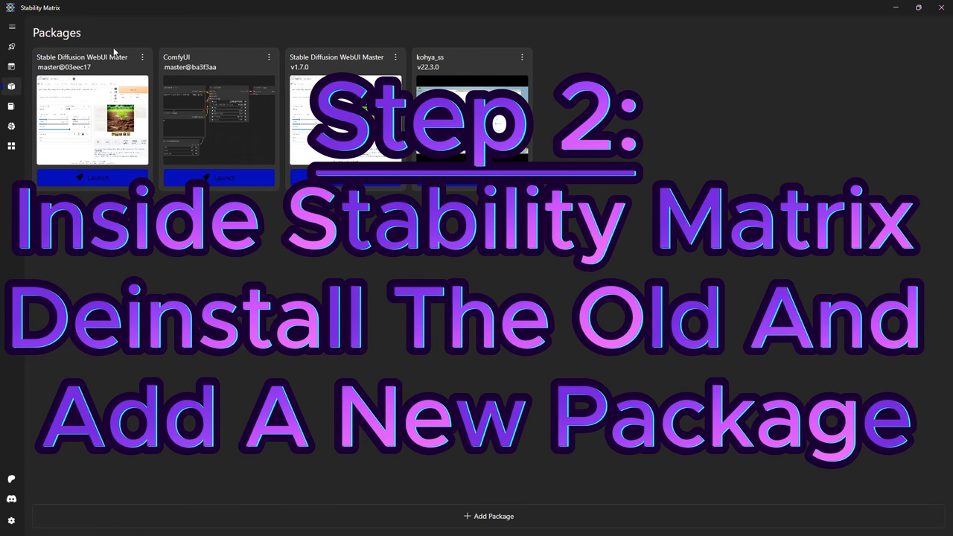
mouse_move(276, 52)
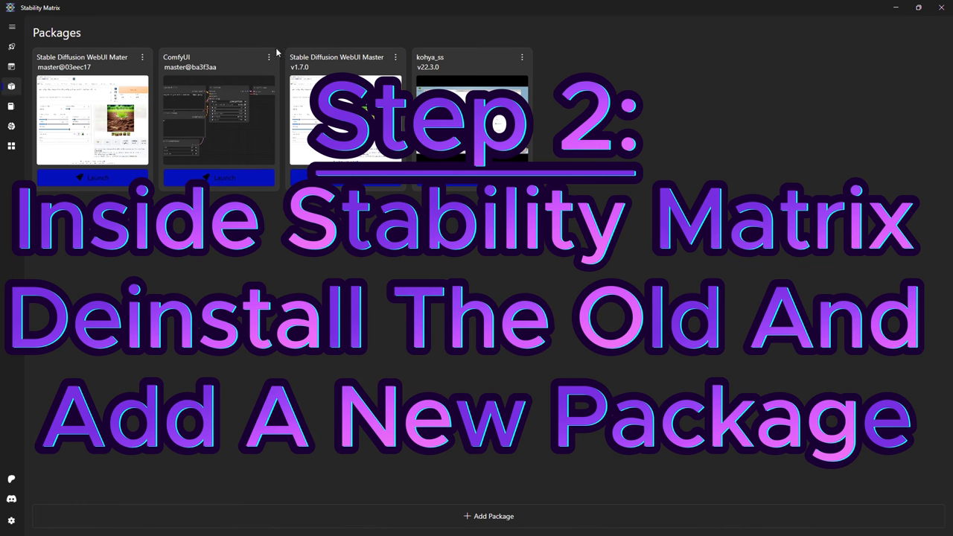
- Bring up Stability Matrix showing the installed package cards for WebUI, ComfyUI and kohya_ss
left_click(269, 57)
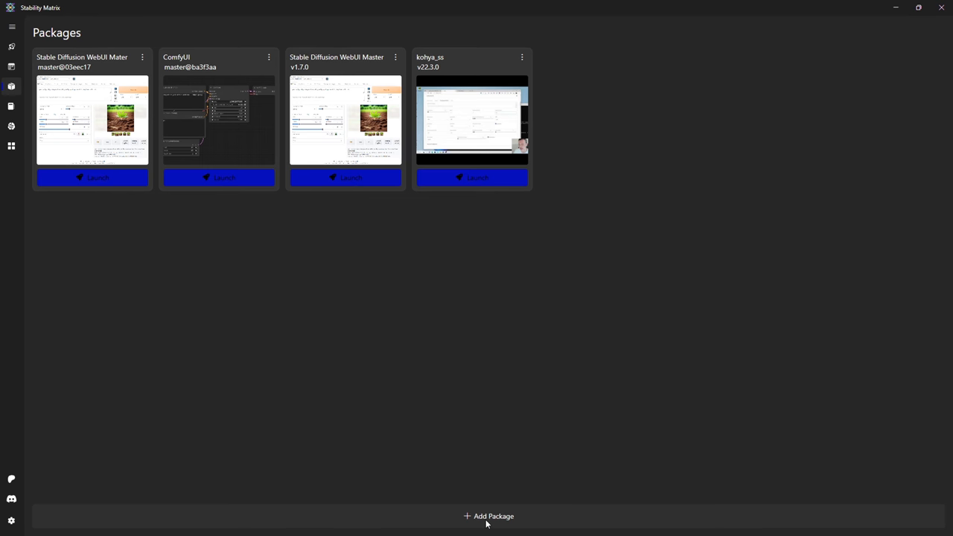
mouse_move(456, 393)
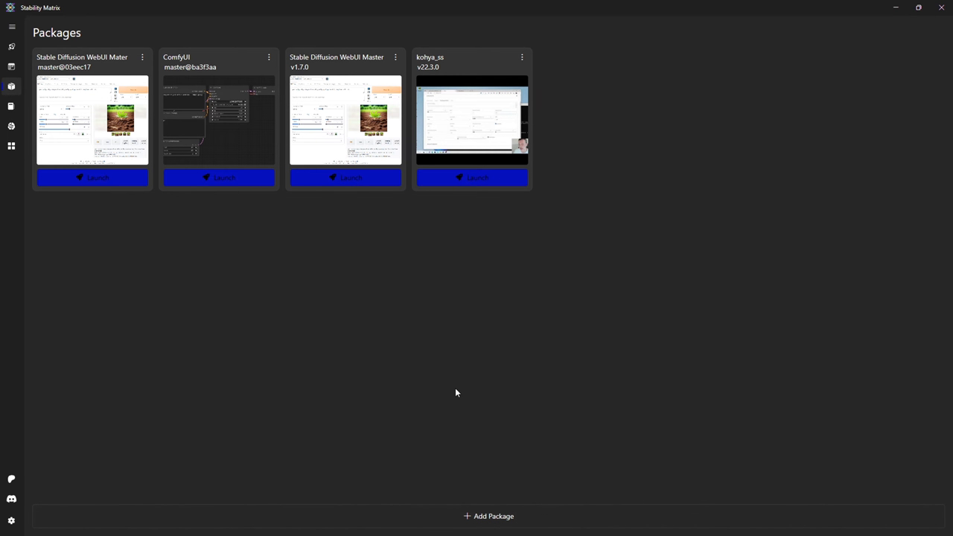
mouse_move(421, 331)
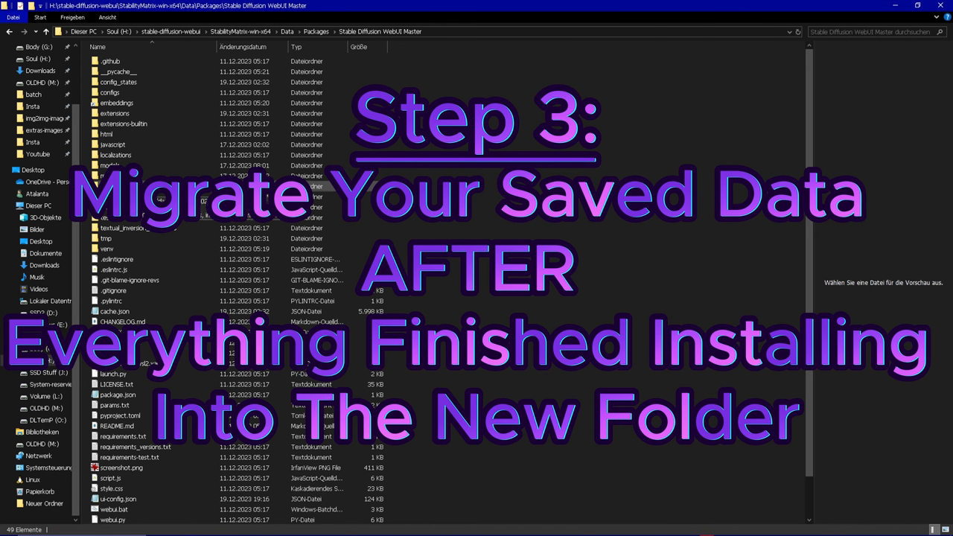
mouse_move(380, 31)
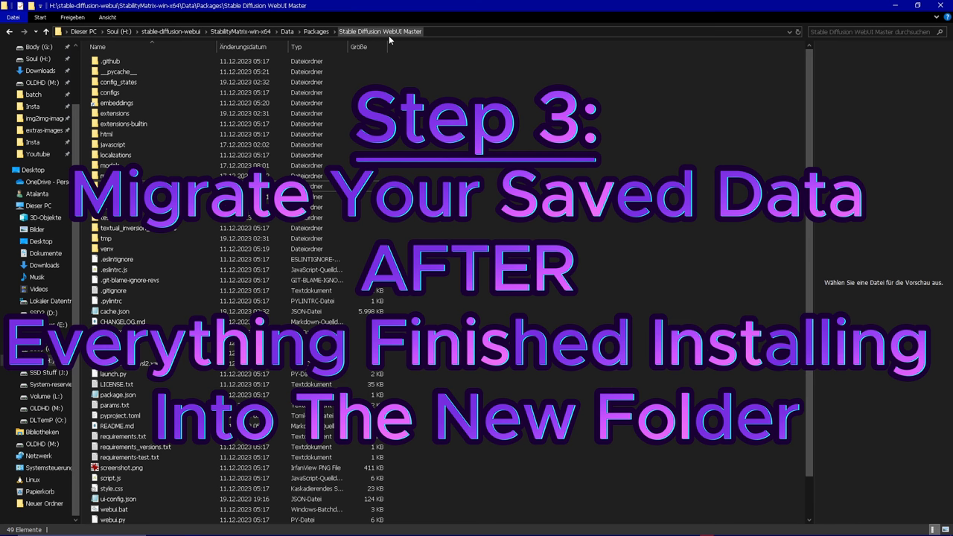
mouse_move(186, 228)
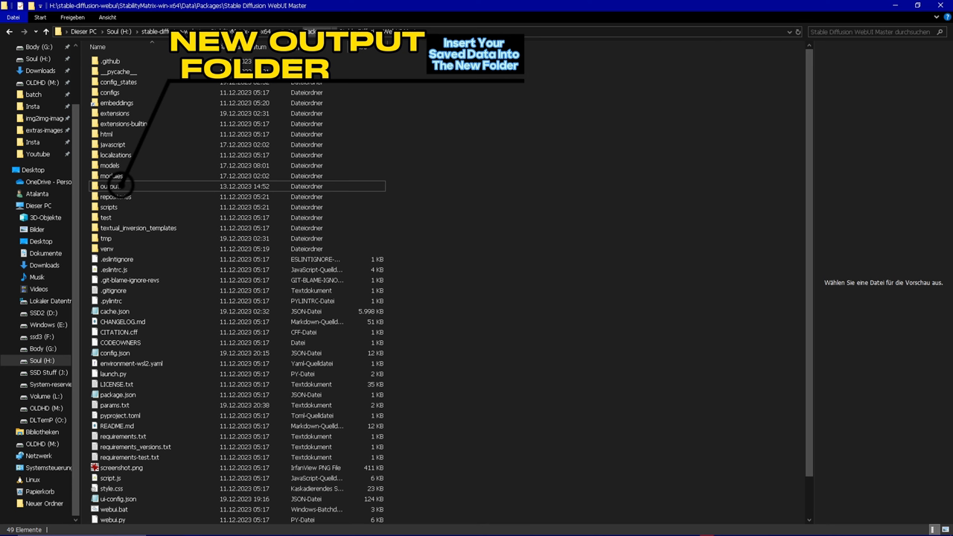
mouse_move(391, 159)
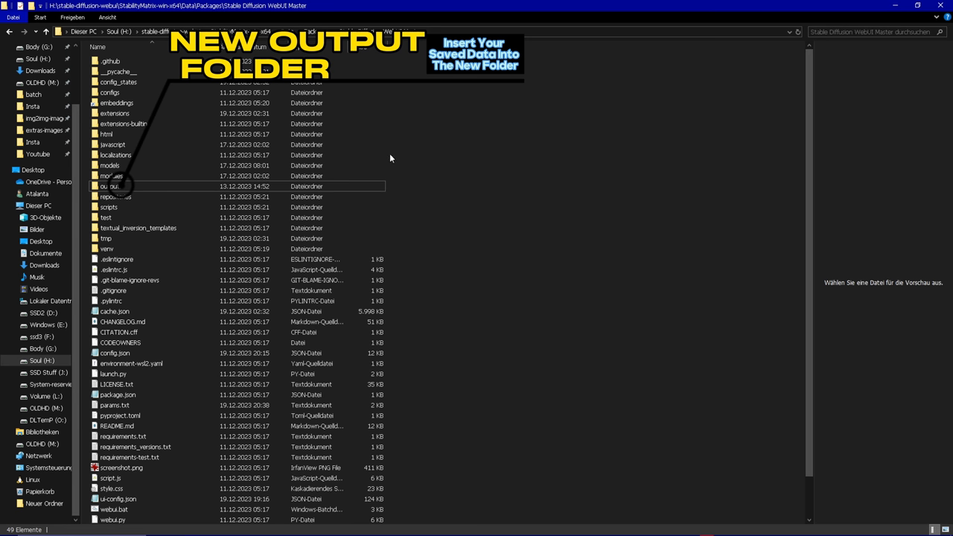
mouse_move(434, 90)
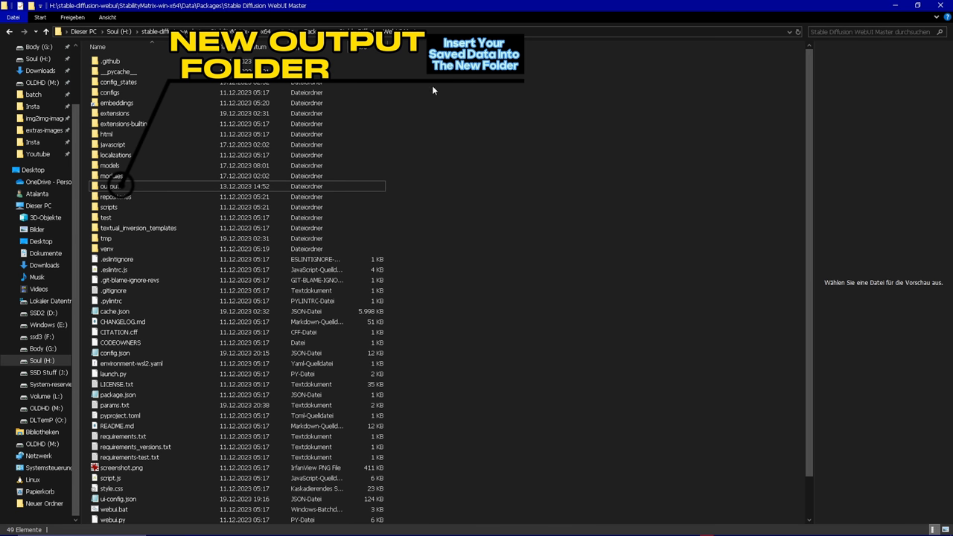
mouse_move(439, 129)
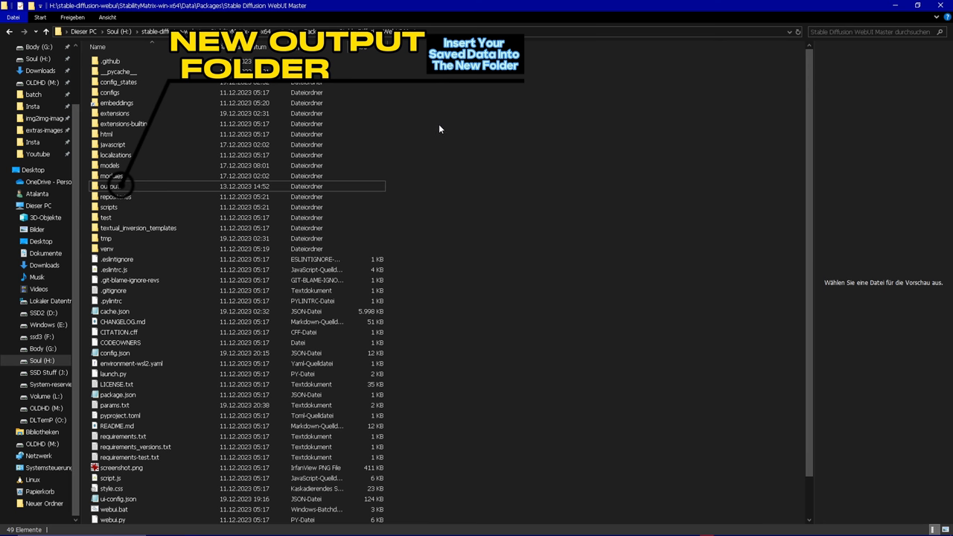